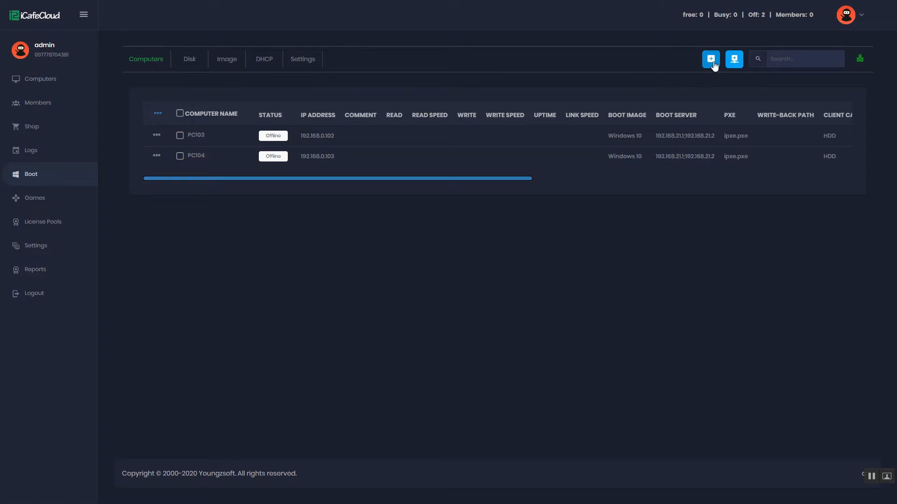
Step: Begin a new PC entry named PC001 in the Gaming group with IP address 192.168.0.100
{"action": "left_click", "coordinate": [710, 58]}
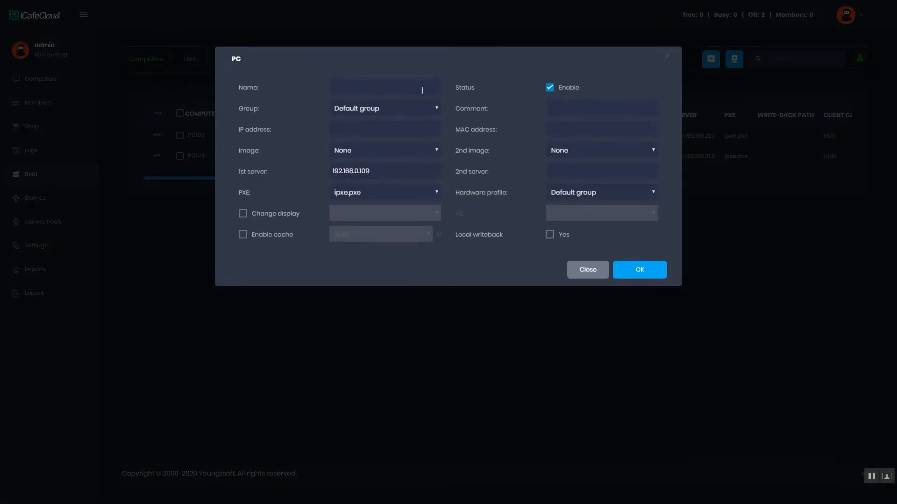
{"action": "type", "text": "PC001"}
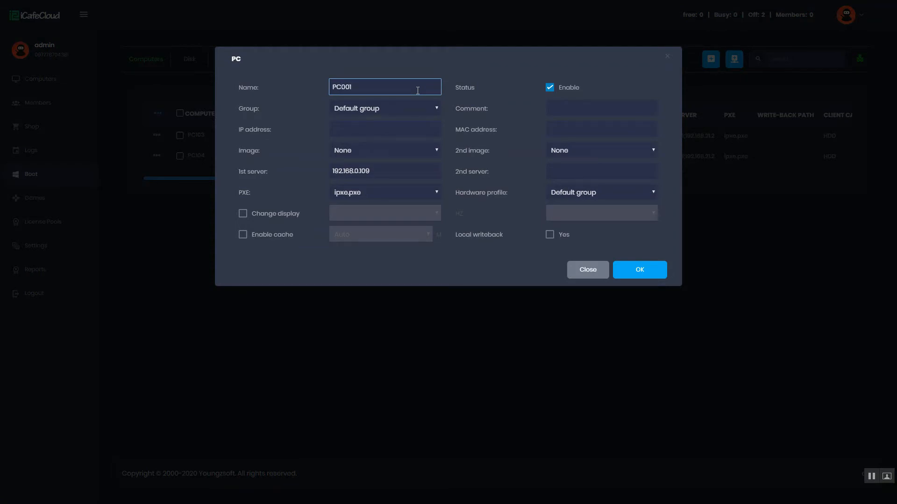
{"action": "left_click", "coordinate": [384, 108]}
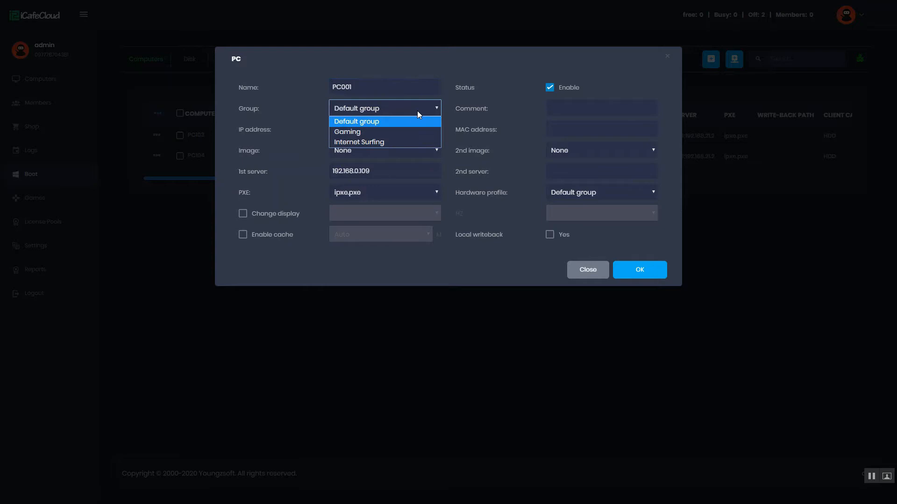
{"action": "left_click", "coordinate": [347, 132]}
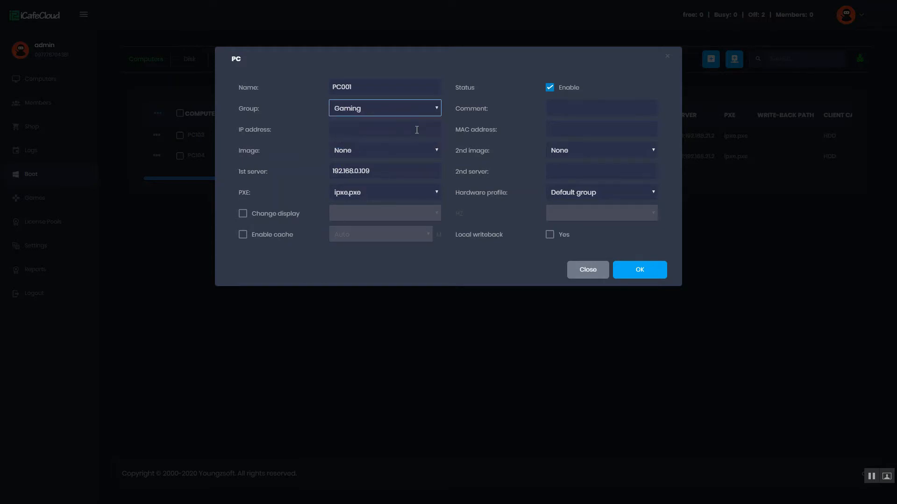
{"action": "left_click", "coordinate": [384, 129]}
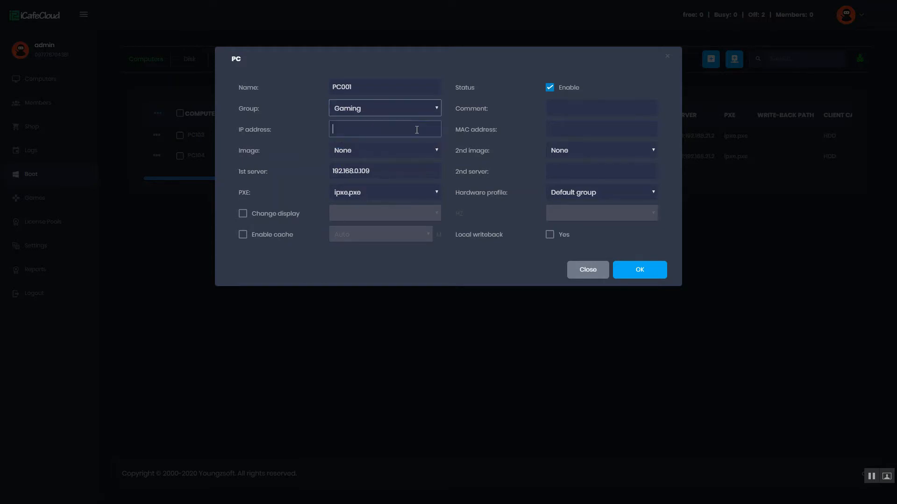
{"action": "type", "text": "192.168.0.100"}
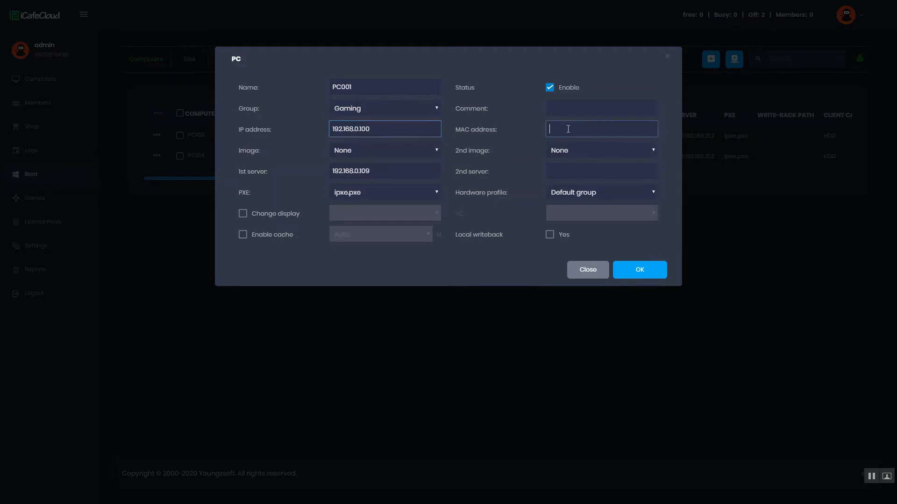
Step: Enter the MAC address, choose the Windows 10 boot image with server 192.168.0.109, and save PC001
{"action": "type", "text": "ue:3"}
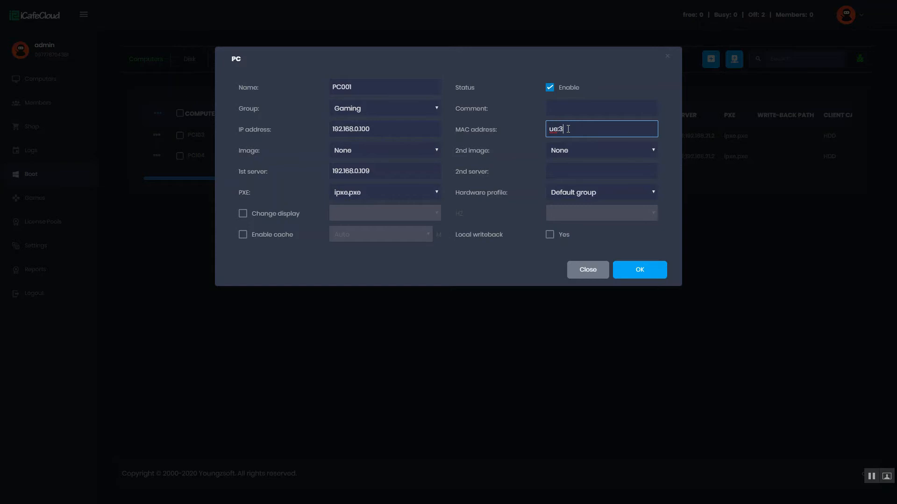
{"action": "type", "text": "e:"}
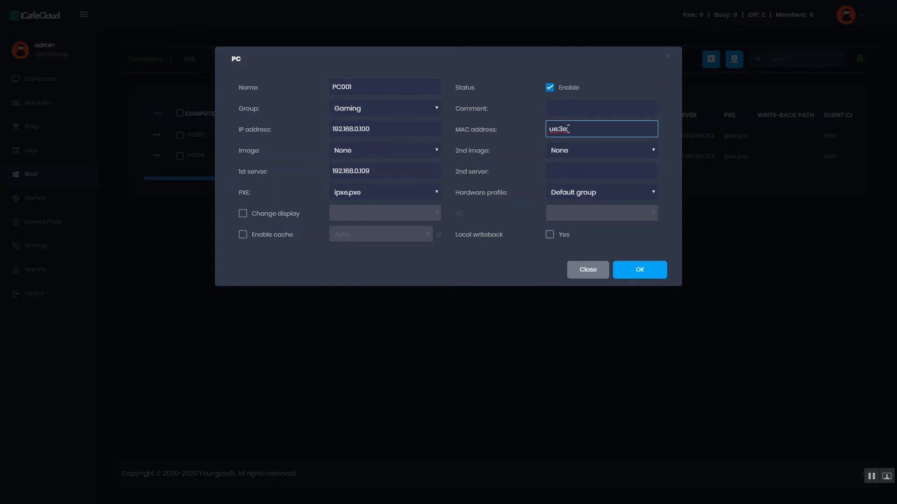
{"action": "type", "text": "ad:"}
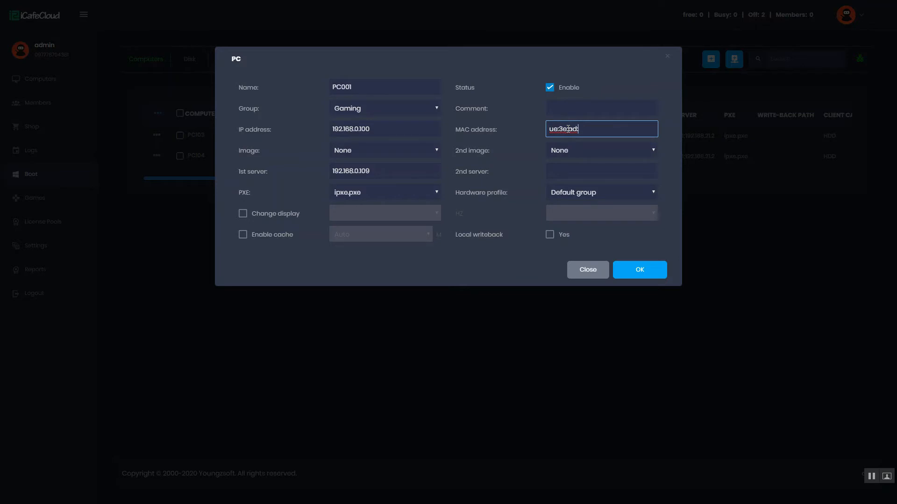
{"action": "type", "text": "r4"}
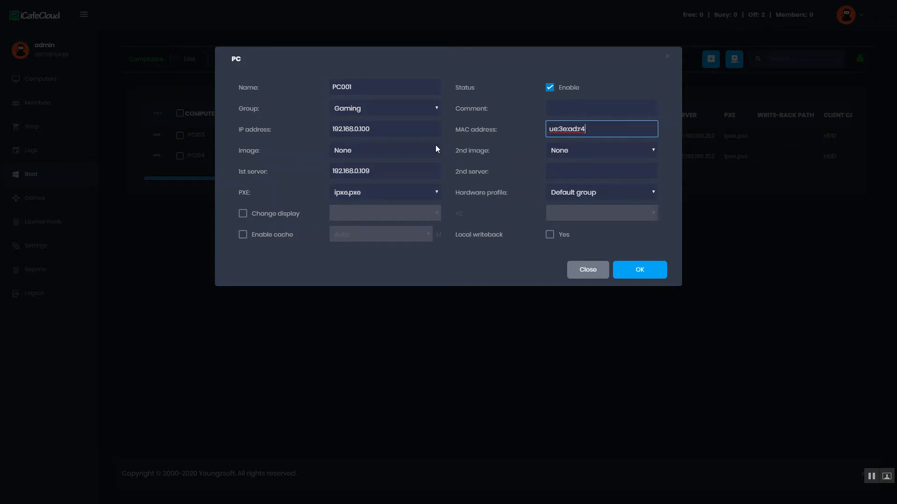
{"action": "left_click", "coordinate": [384, 149]}
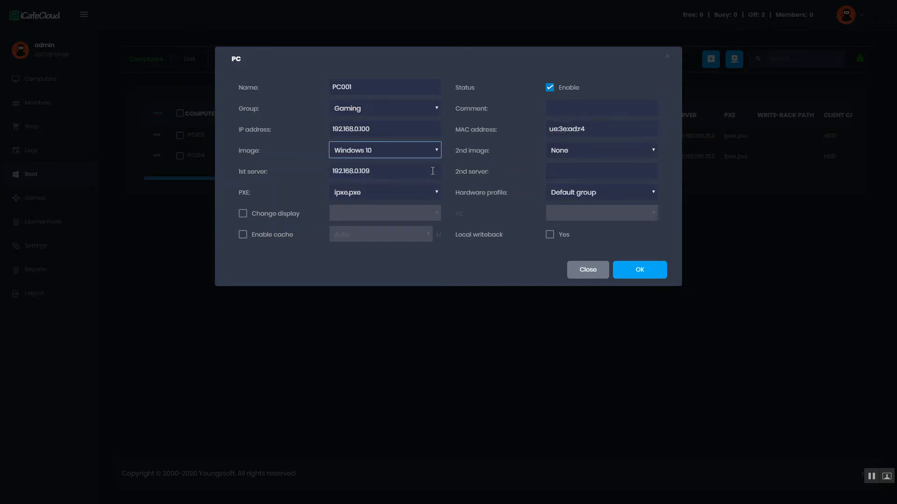
{"action": "left_click", "coordinate": [384, 171]}
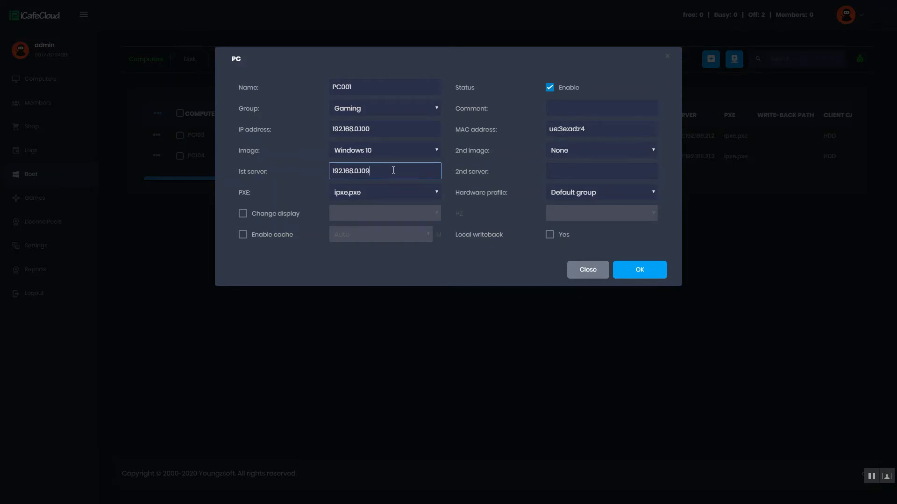
{"action": "left_click", "coordinate": [638, 269]}
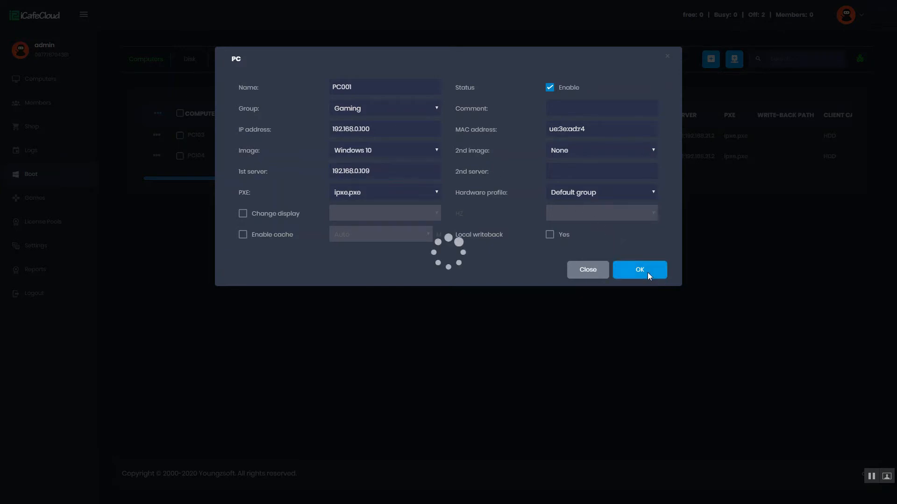
{"action": "left_click", "coordinate": [639, 269]}
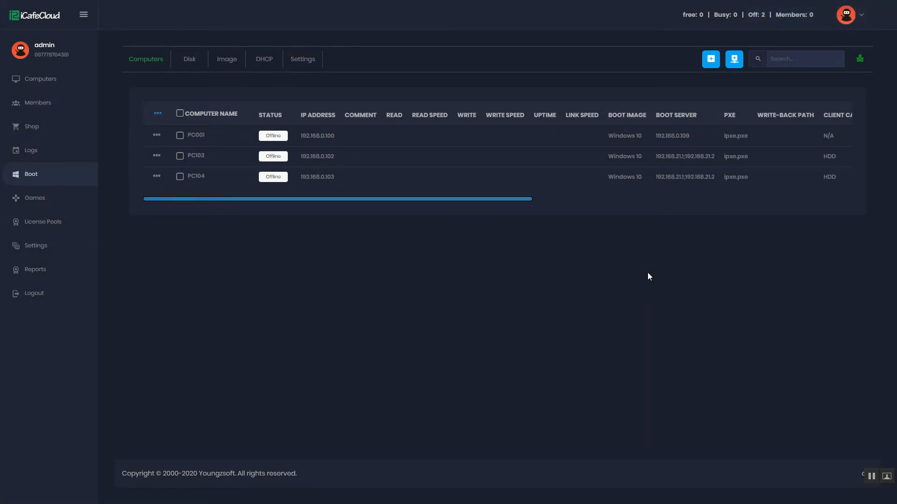
{"action": "mouse_move", "coordinate": [725, 100]}
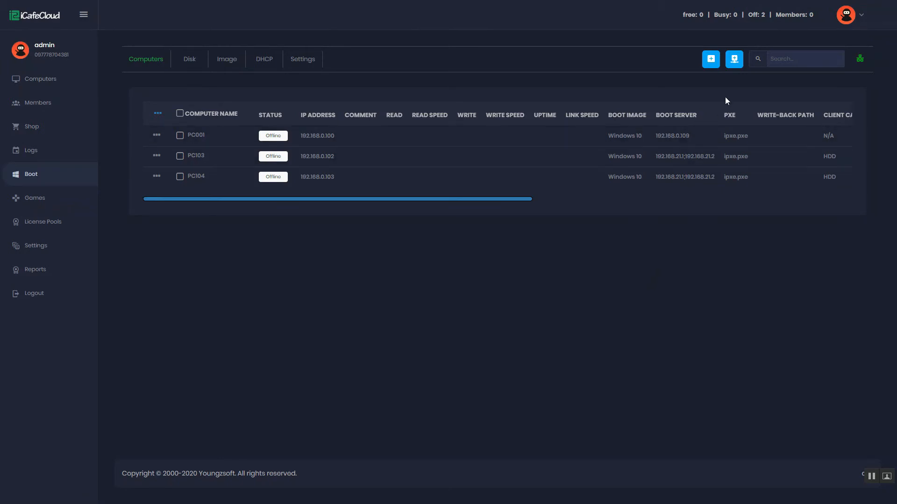
Step: Run an Auto scan from 192.168.0.1 to 192.168.0.100 so PC001 lists IP 192.168.0.1
{"action": "left_click", "coordinate": [734, 58]}
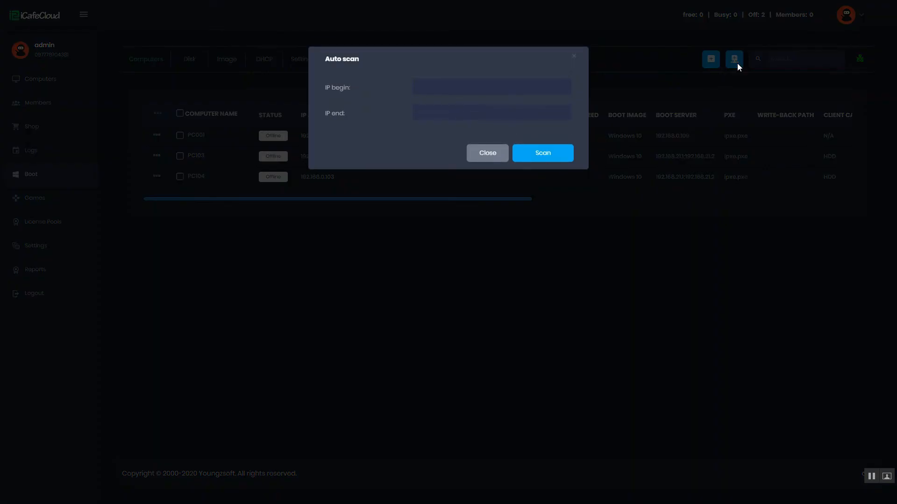
{"action": "left_click", "coordinate": [490, 87]}
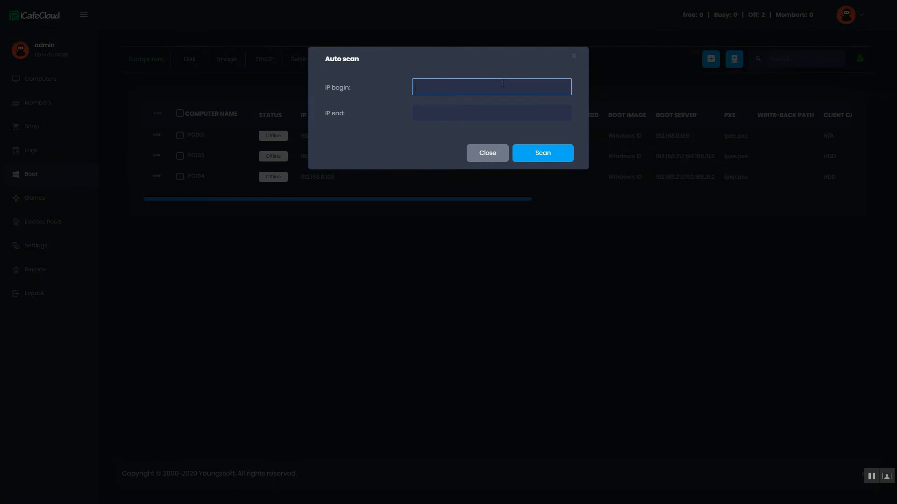
{"action": "type", "text": "192"}
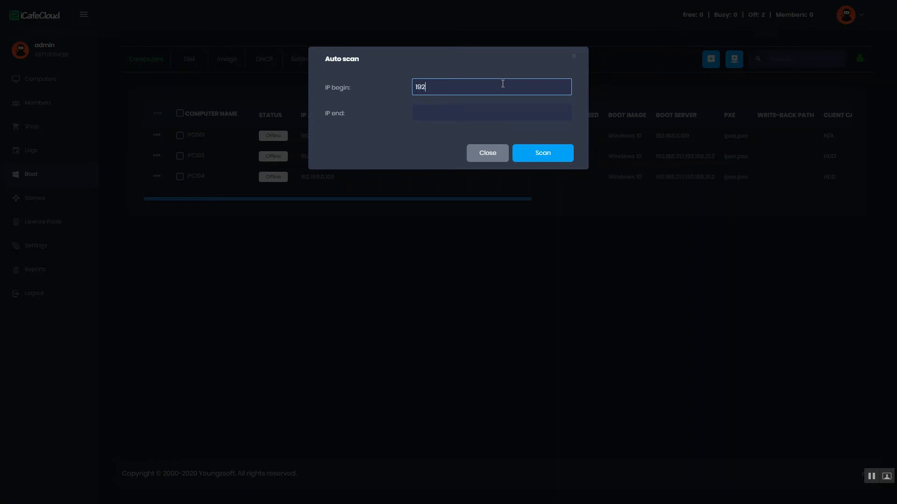
{"action": "type", "text": ".168.0."}
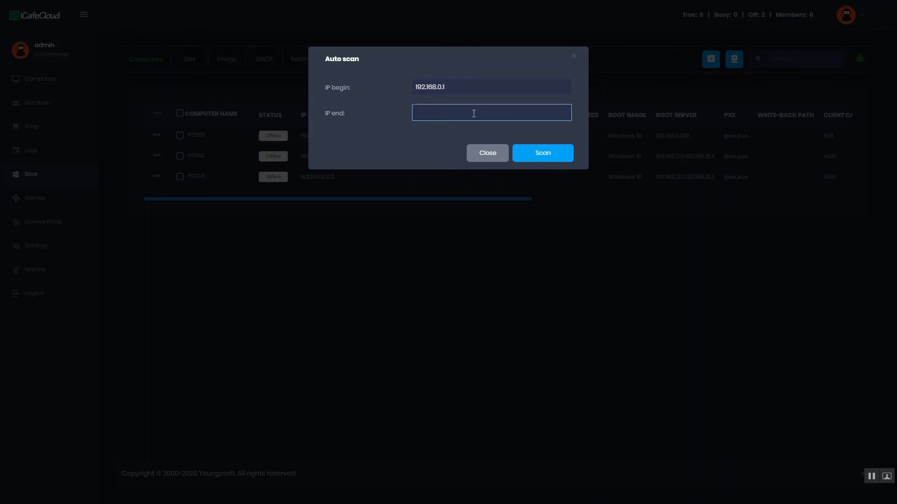
{"action": "type", "text": "192.168.0.100"}
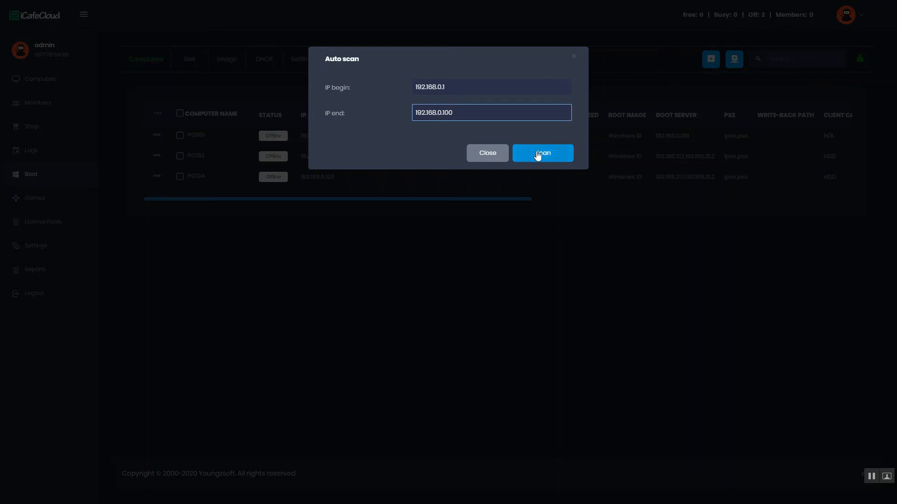
{"action": "left_click", "coordinate": [541, 152]}
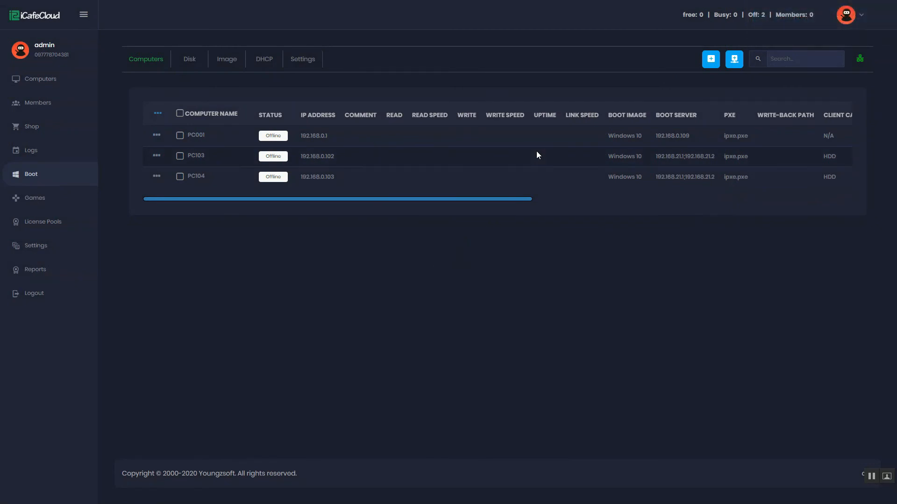
{"action": "mouse_move", "coordinate": [391, 165]}
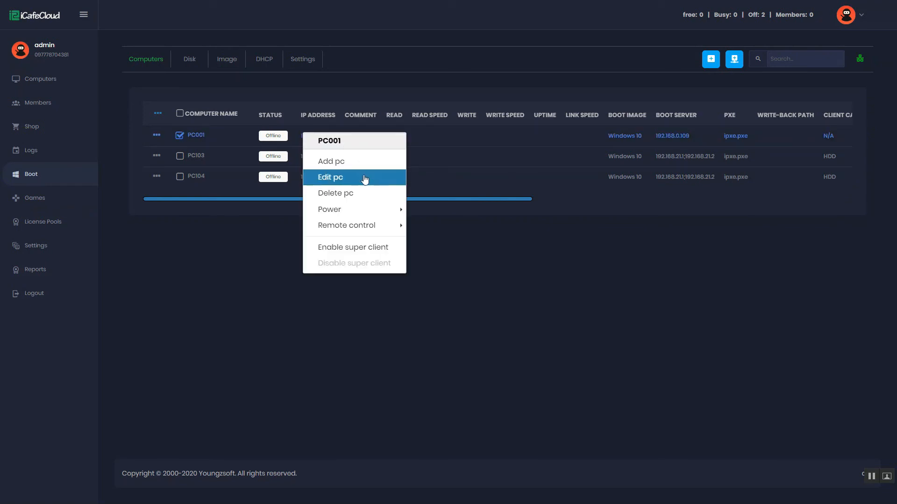
Step: Edit PC001 to use the Windows 7 boot image and save the change
{"action": "left_click", "coordinate": [329, 177]}
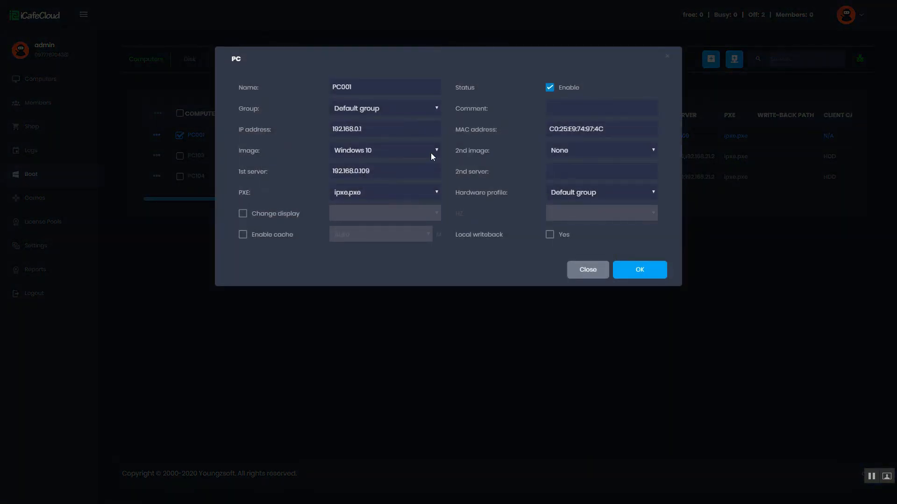
{"action": "left_click", "coordinate": [384, 149]}
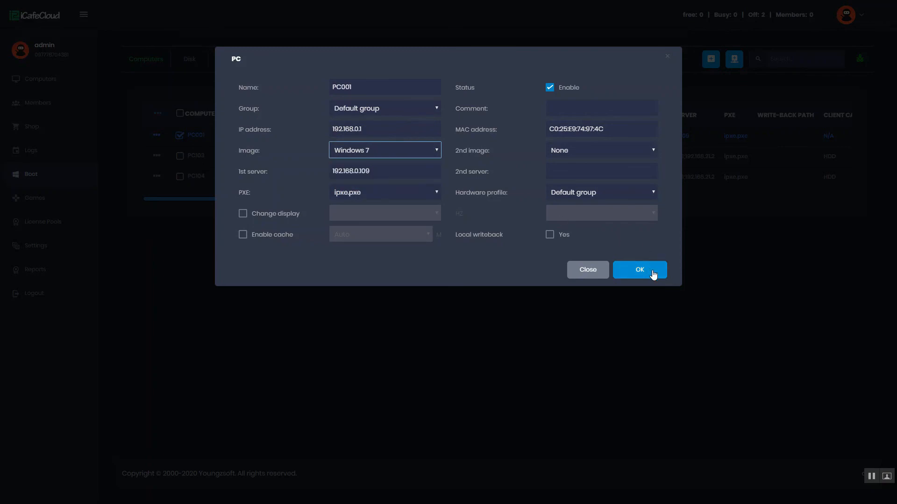
{"action": "left_click", "coordinate": [639, 269]}
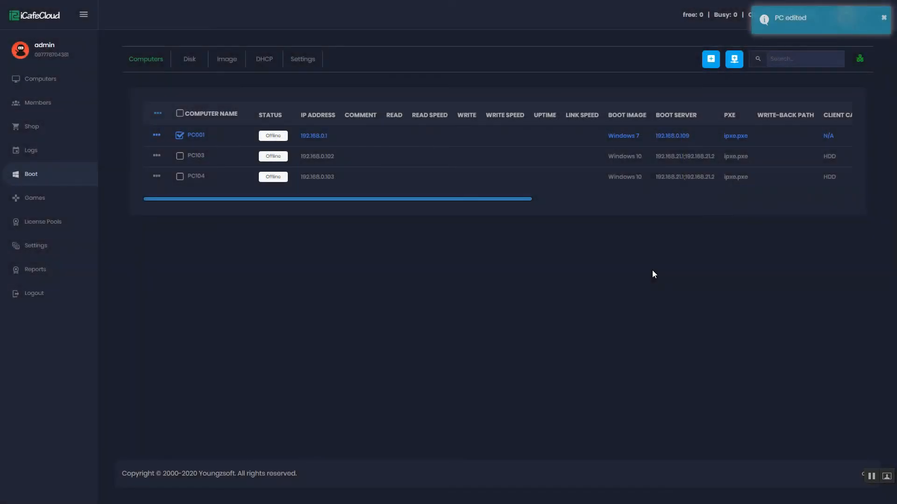